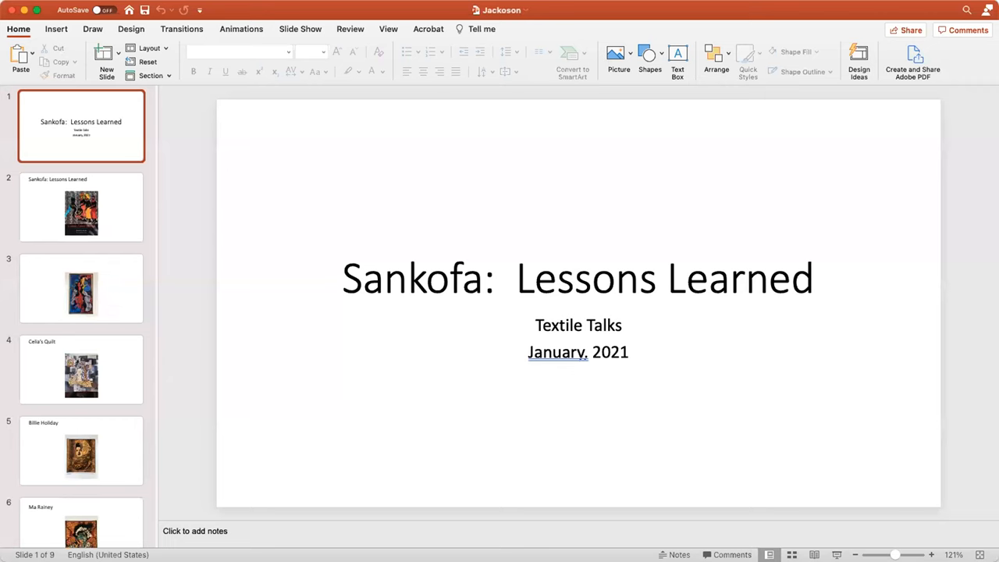
mouse_move(262, 256)
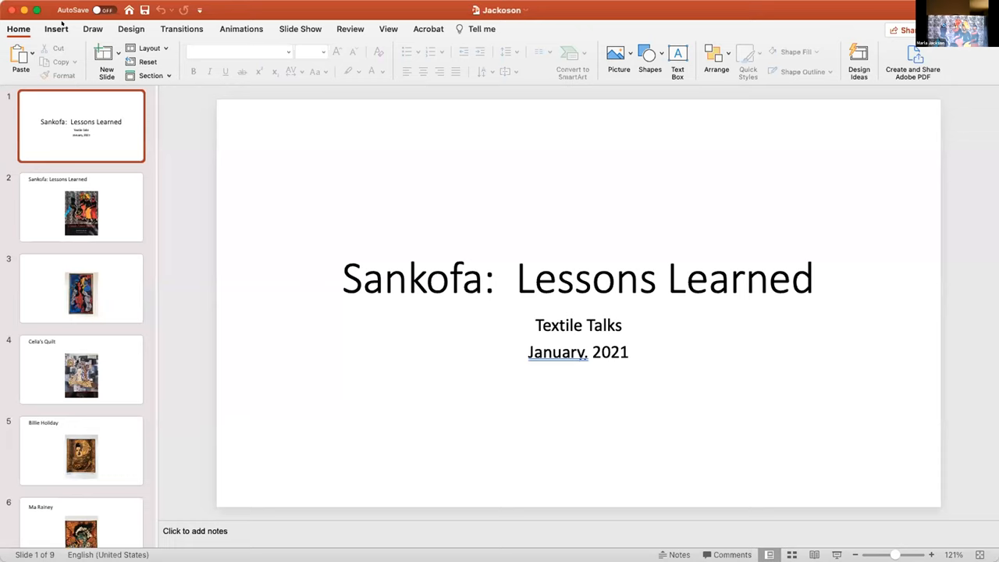
Step: Start the deck as a full-screen slide show from the Slide Show ribbon
left_click(56, 28)
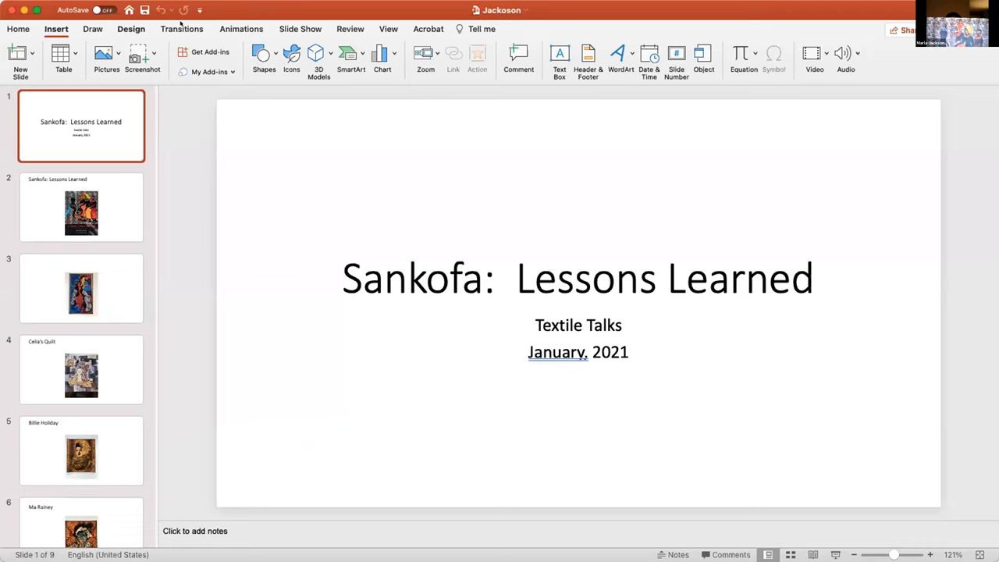
left_click(300, 28)
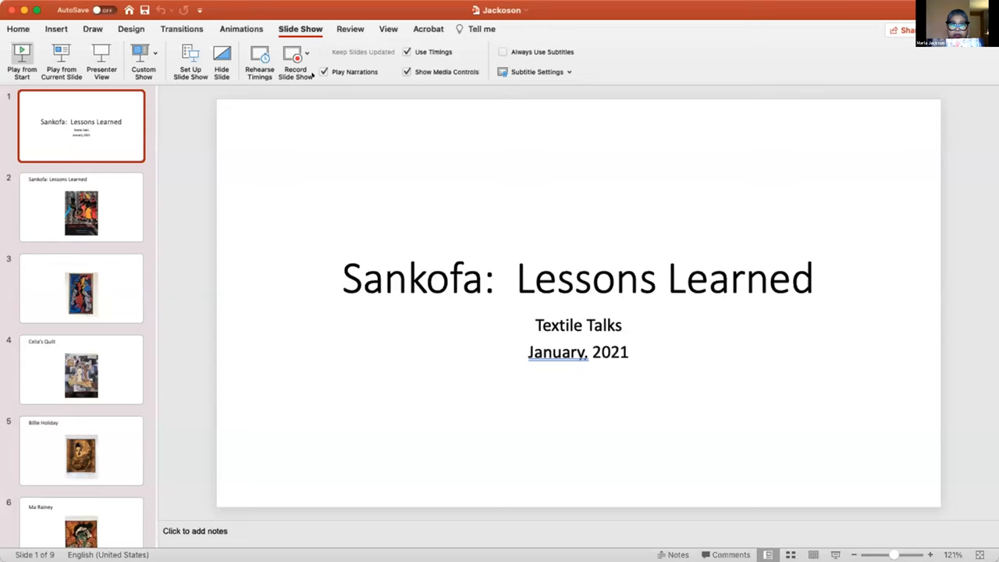
left_click(22, 59)
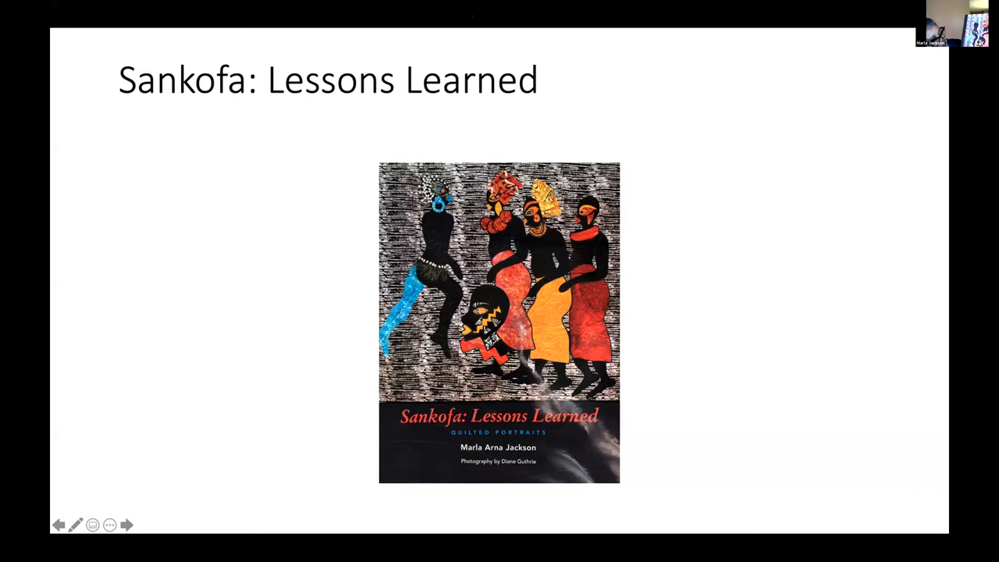
mouse_move(693, 56)
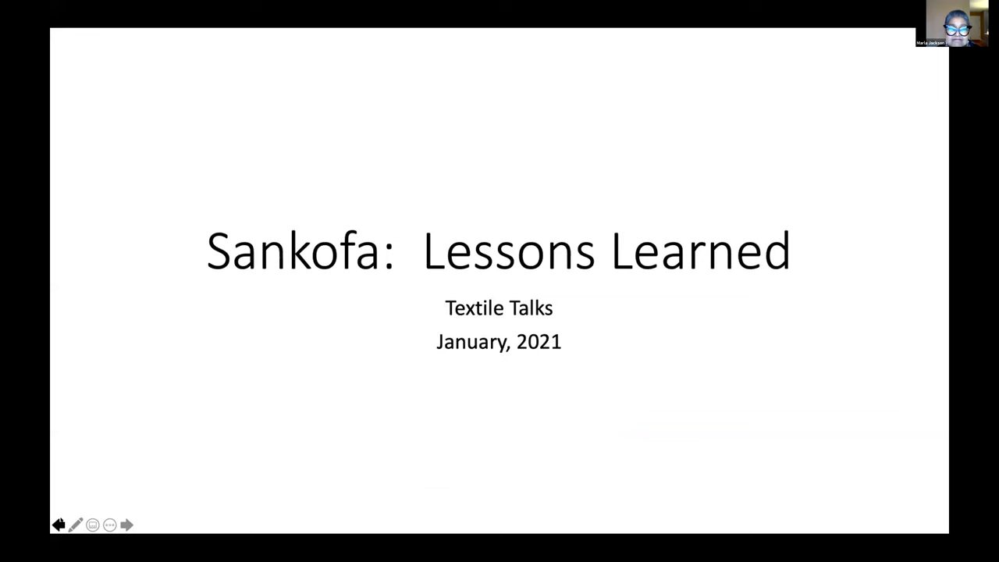
Step: Advance the slideshow from the title slide to the Sankofa book cover slide
left_click(126, 525)
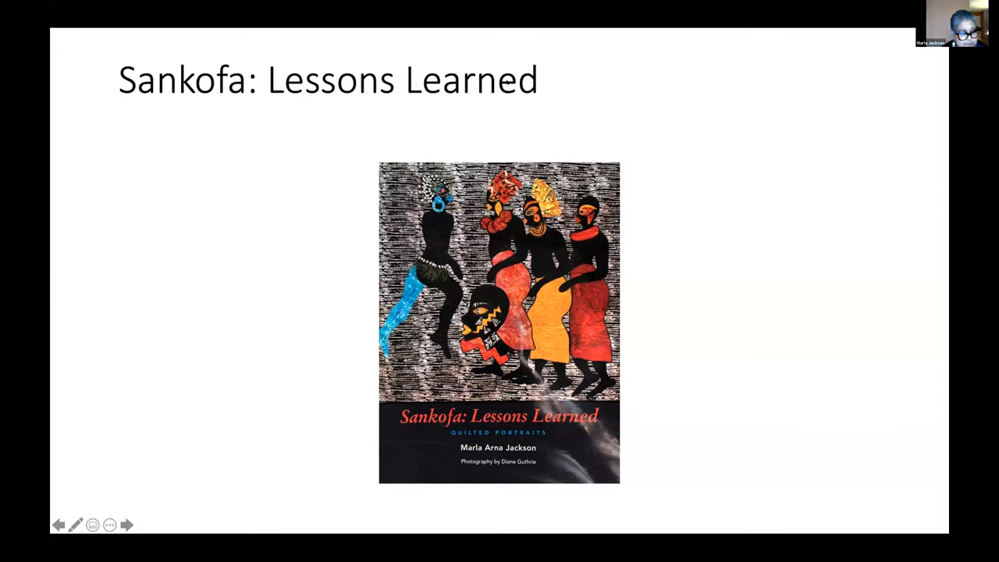
mouse_move(645, 270)
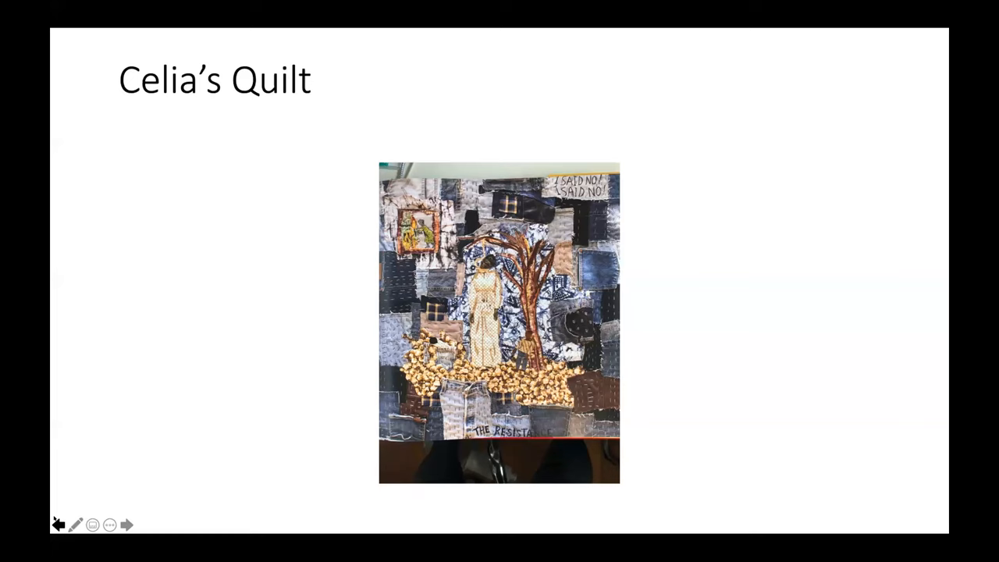
Step: Advance the slideshow to the tall blue, red and gold figurative quilt slide
left_click(125, 525)
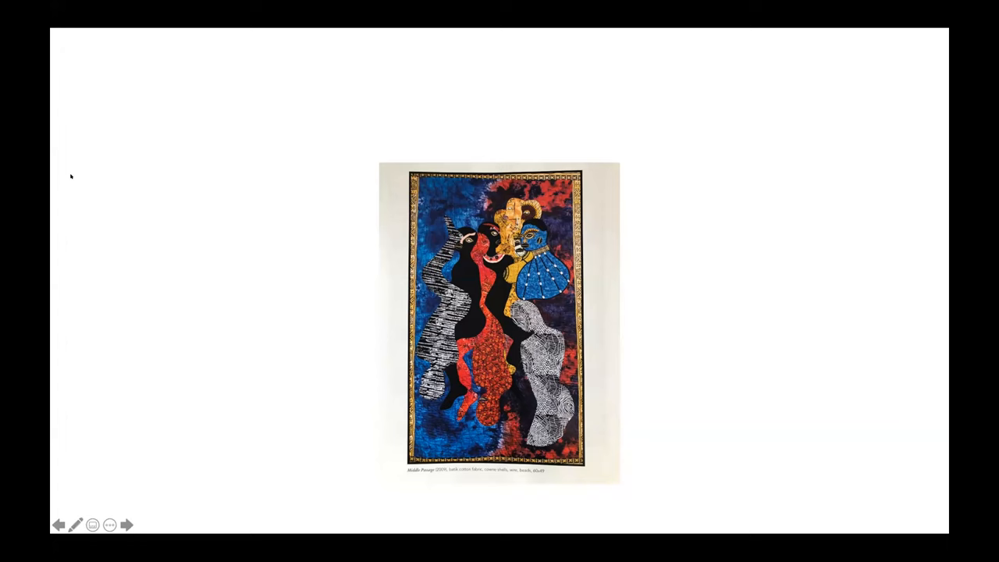
Step: Move the slideshow to the Celia's Quilt slide
left_click(126, 524)
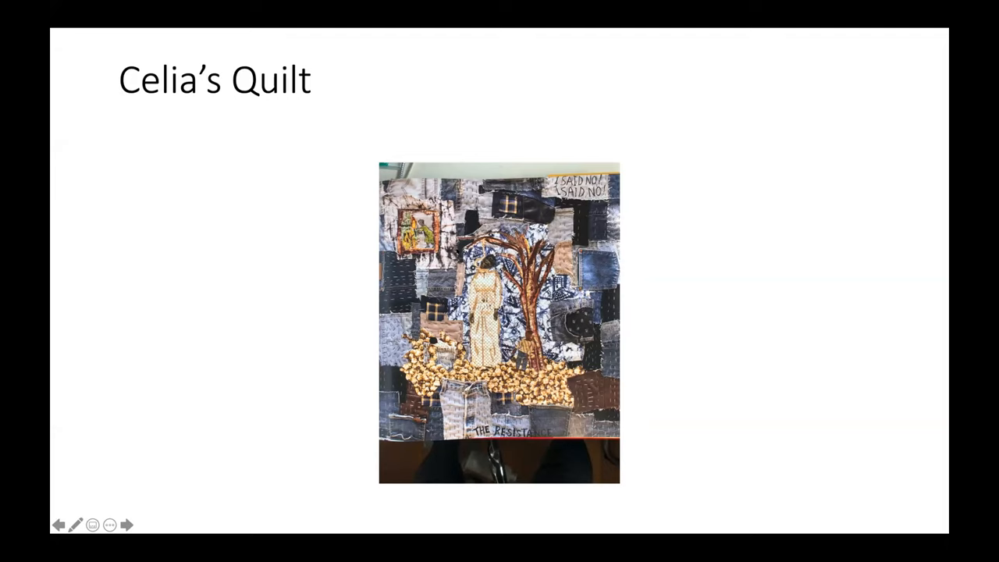
mouse_move(412, 133)
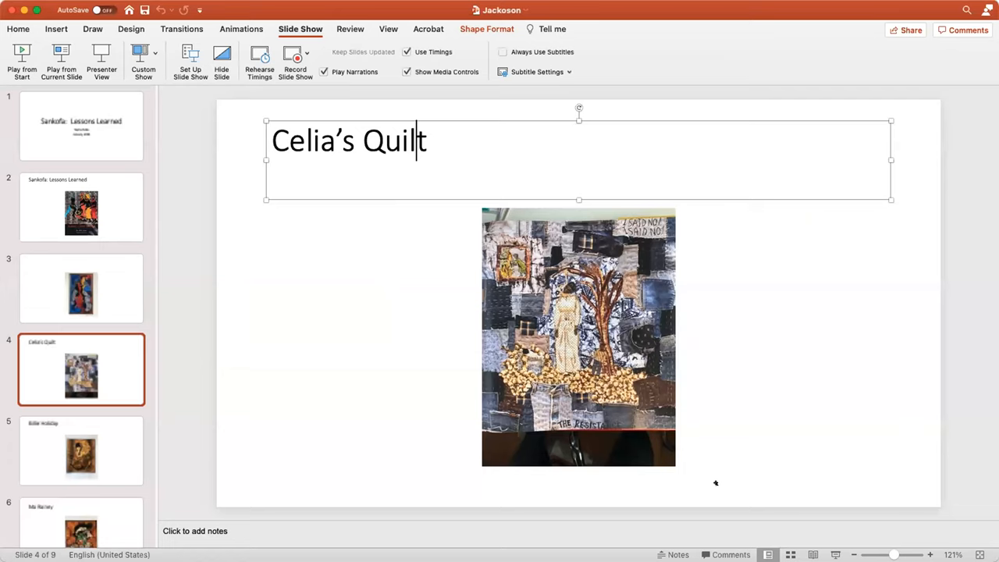
Step: Leave the slideshow and return to normal editing view on the Celia's Quilt slide
left_click(930, 554)
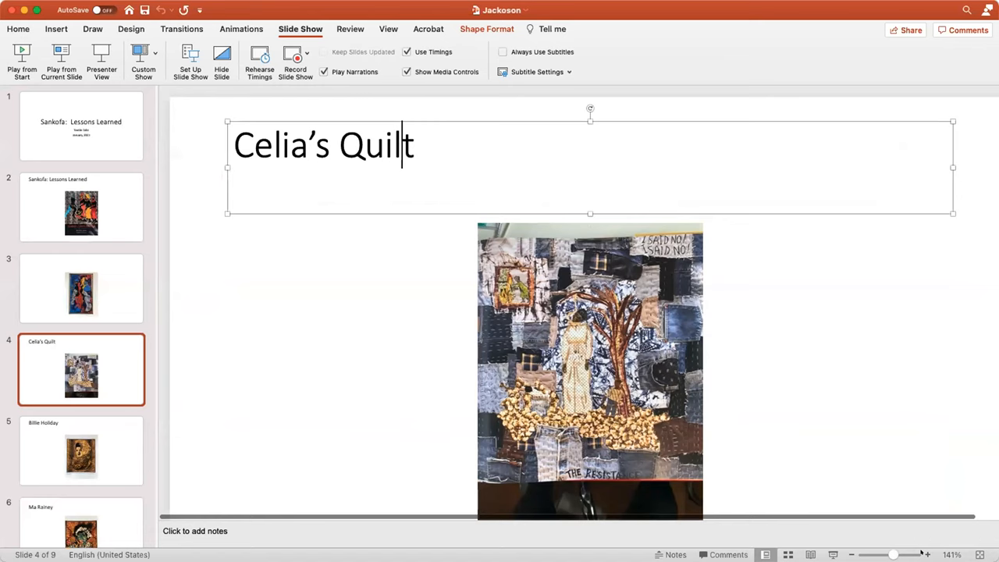
left_click(590, 371)
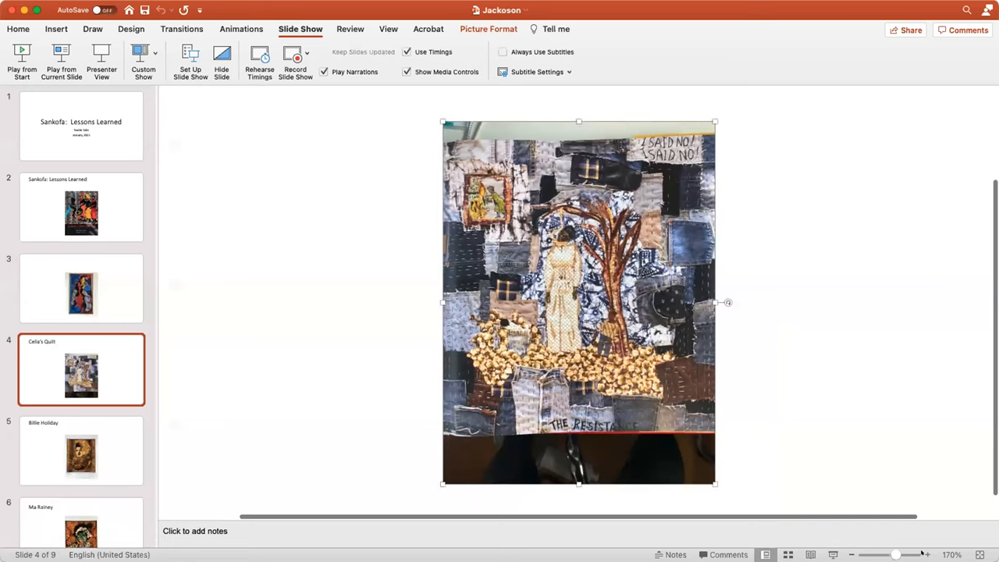
left_click(927, 554)
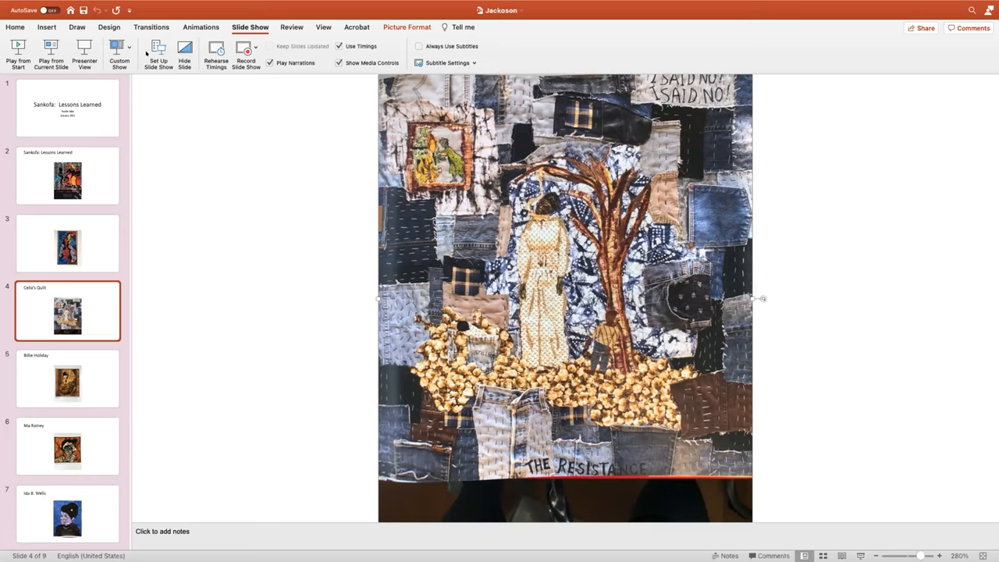
Step: Show slide 5, the Billie Holiday gold quilt portrait, in the editing view
left_click(67, 379)
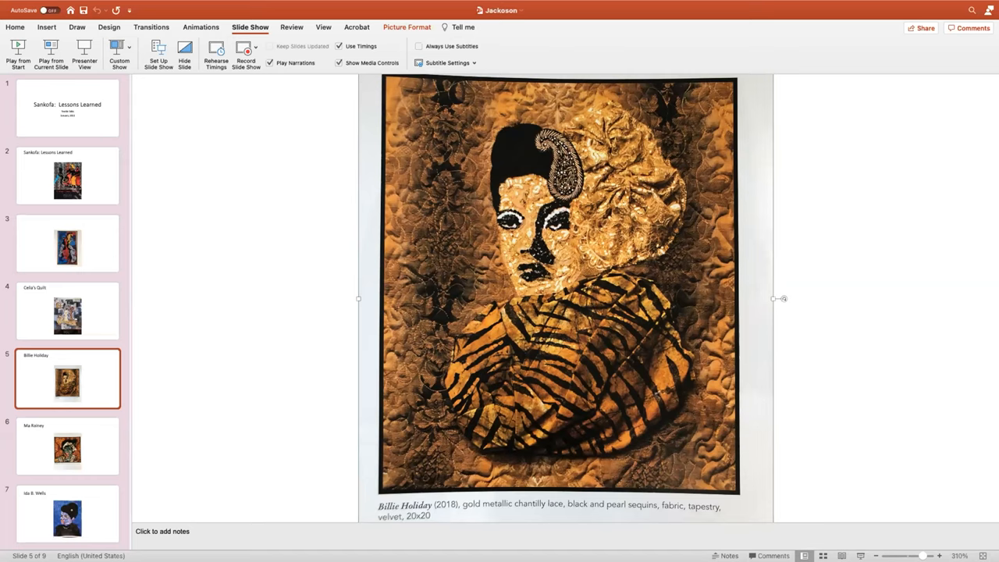
Step: Show slide 6, the Ma Rainey quilt portrait, in the editing view
left_click(67, 447)
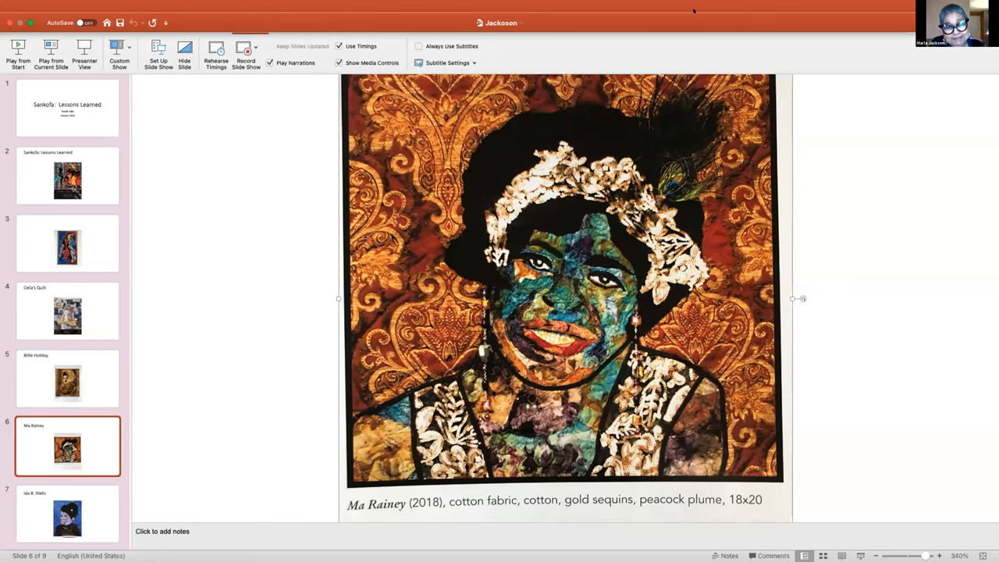
left_click(67, 514)
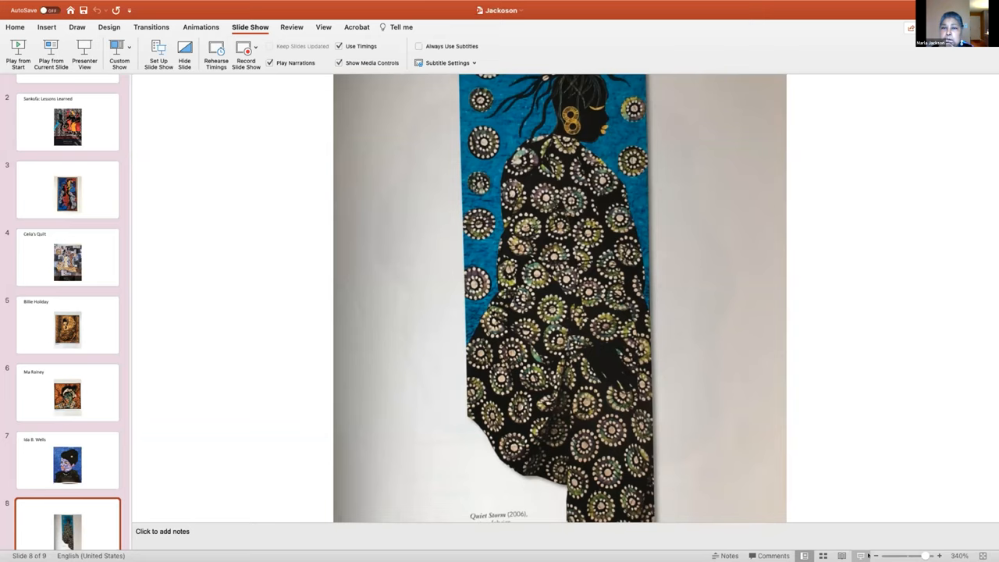
left_click(559, 312)
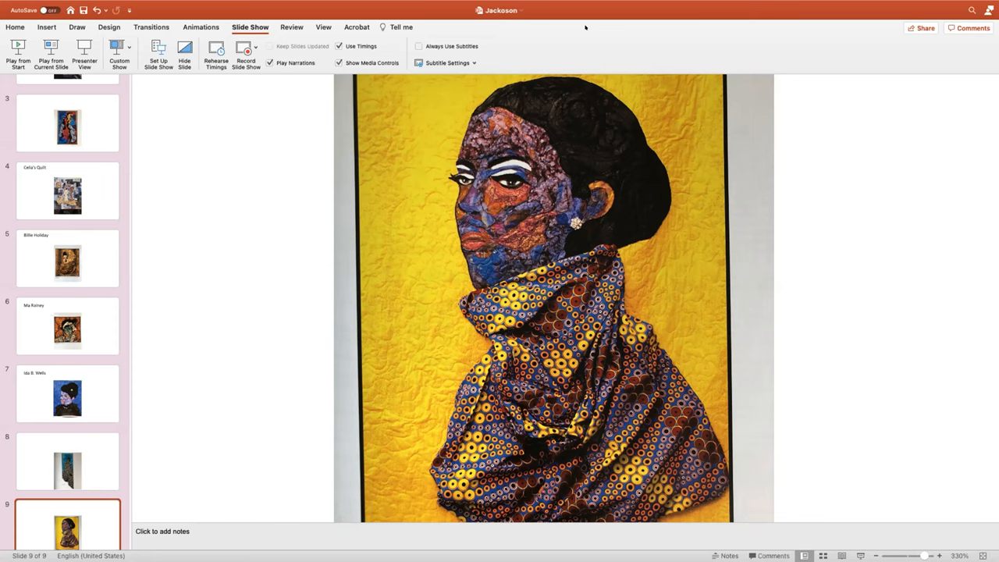
Step: Return to slide 7, the blue-background portrait quilt of a woman with pearls
left_click(67, 393)
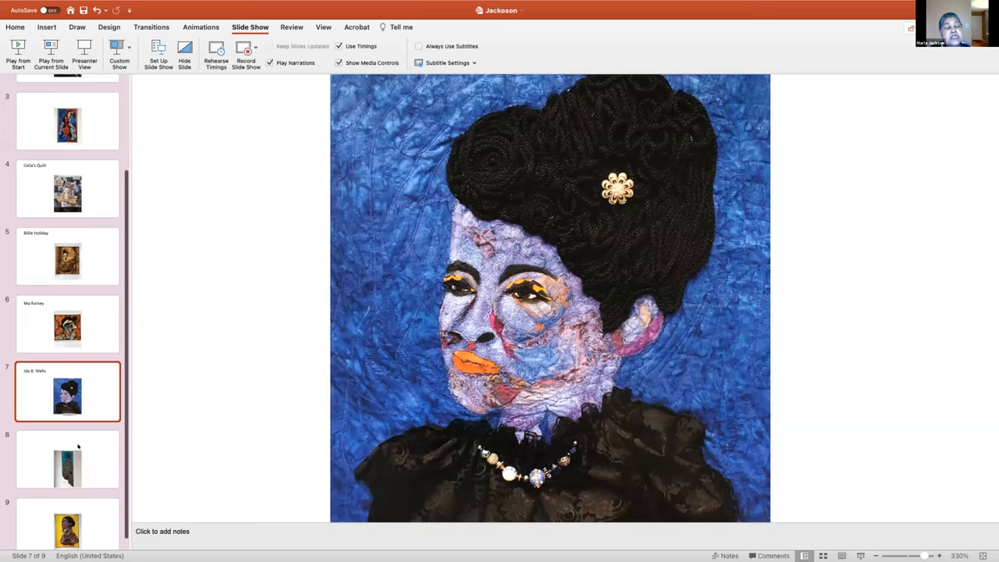
Step: Scroll the editing view to slide 8, the black-and-turquoise dotted quilt with its caption
scroll("up", 3)
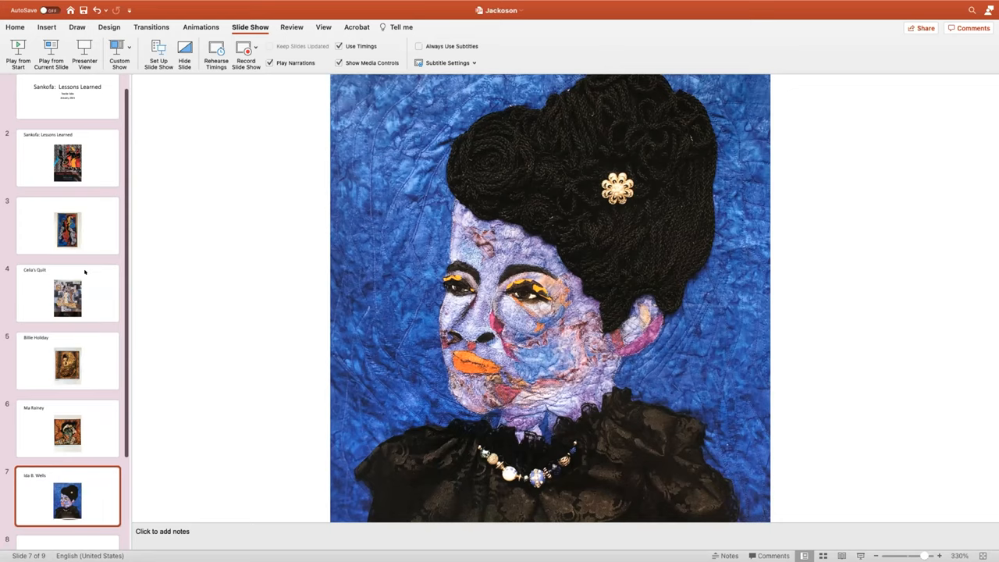
scroll("down", 3)
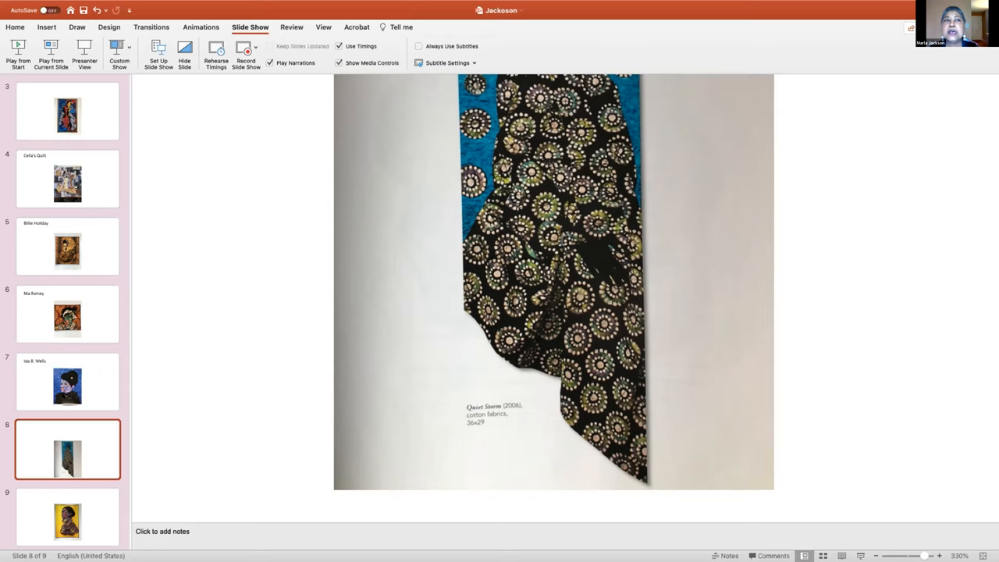
Step: Return to the Ma Rainey quilt slide in the editing view
left_click(68, 315)
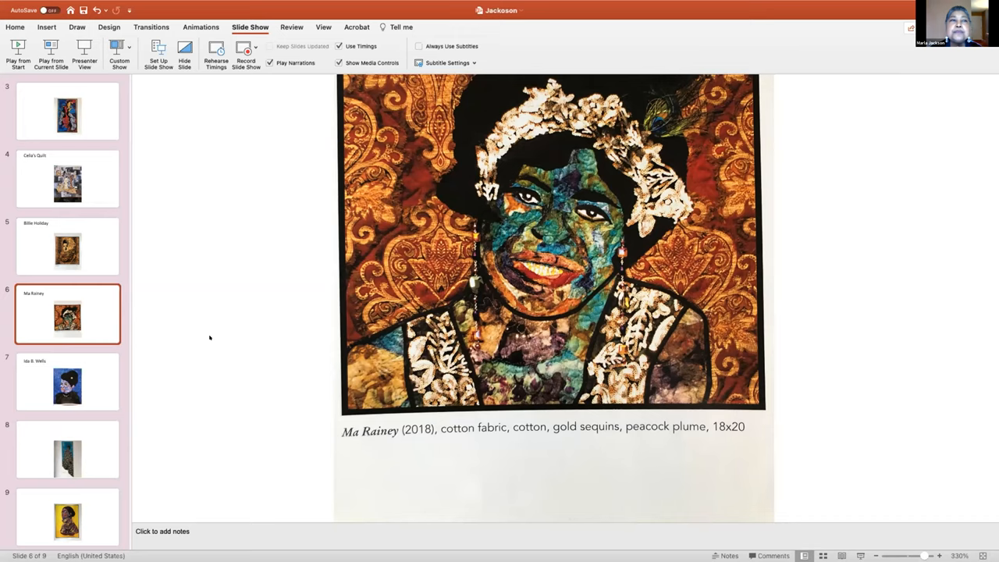
mouse_move(203, 256)
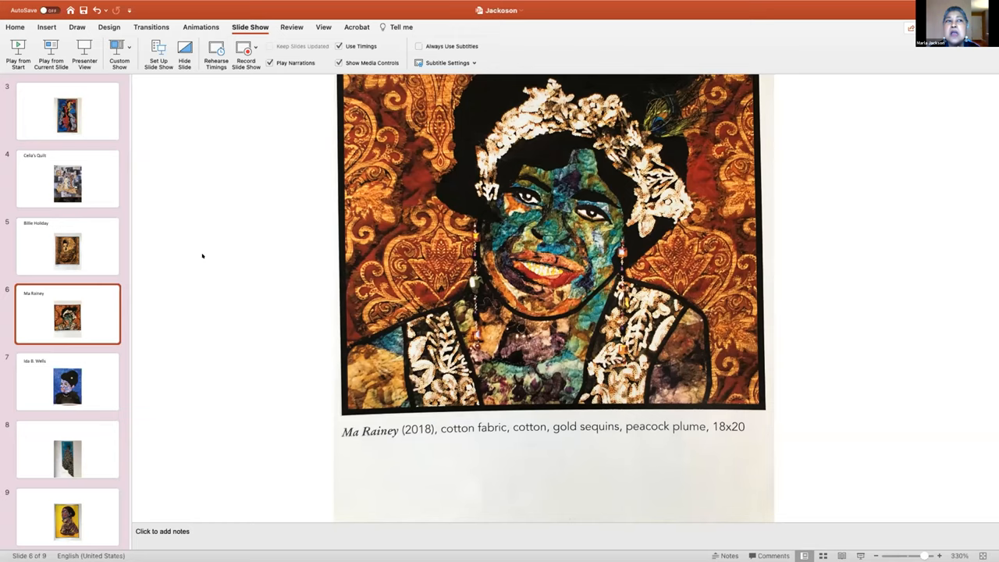